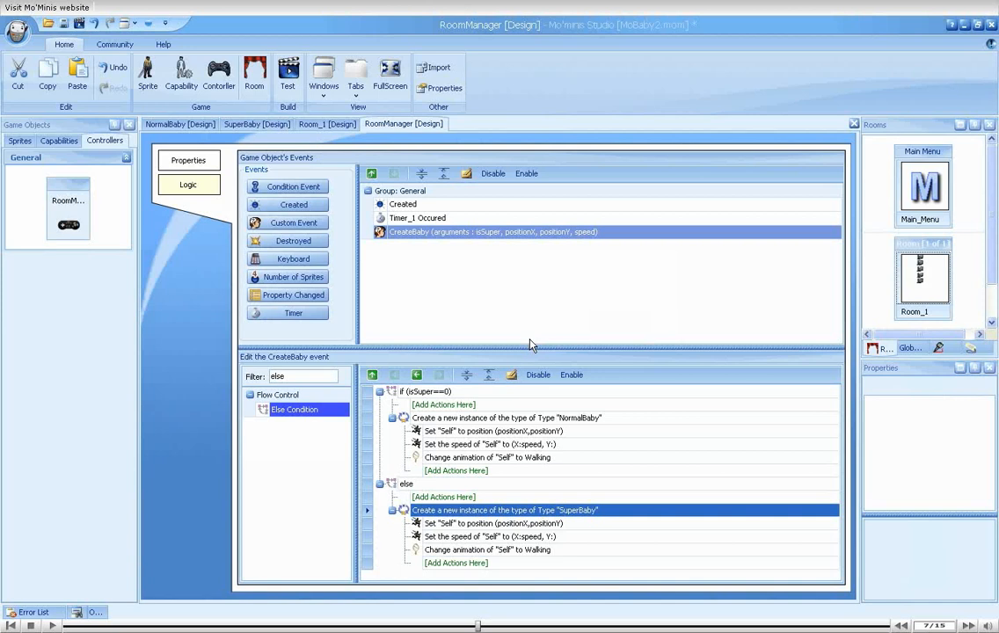
In Timer_1 Occured's CreateBaby call, set the speed argument to rand(30,60).
left_click(418, 218)
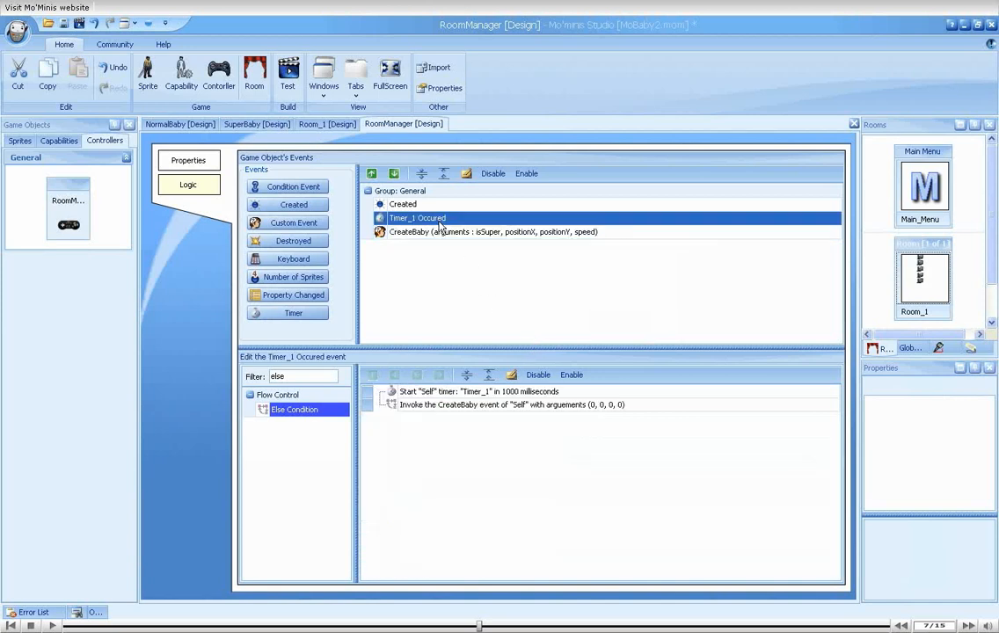
left_click(527, 405)
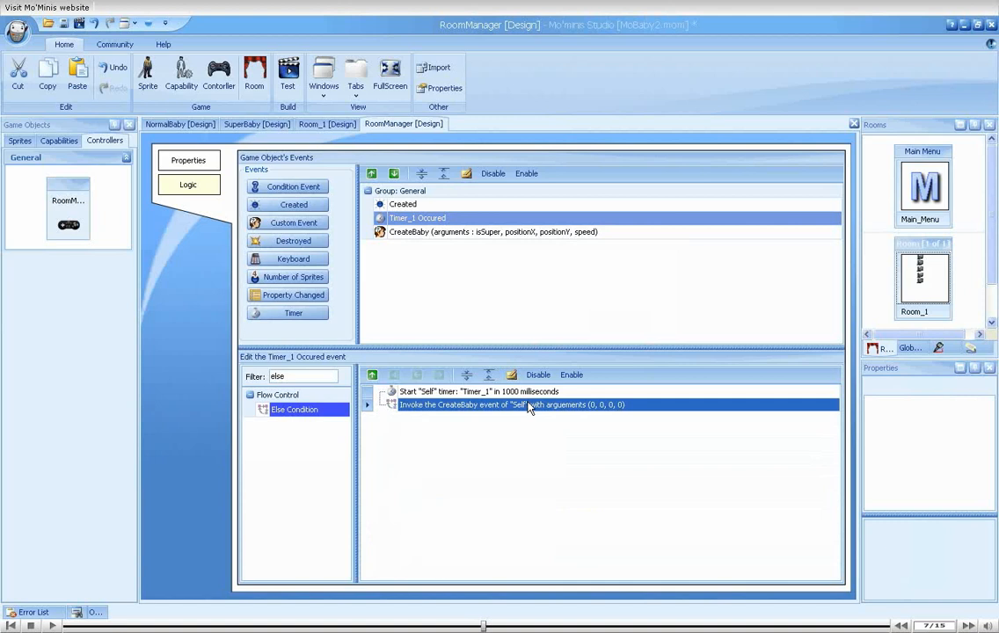
double_click(509, 404)
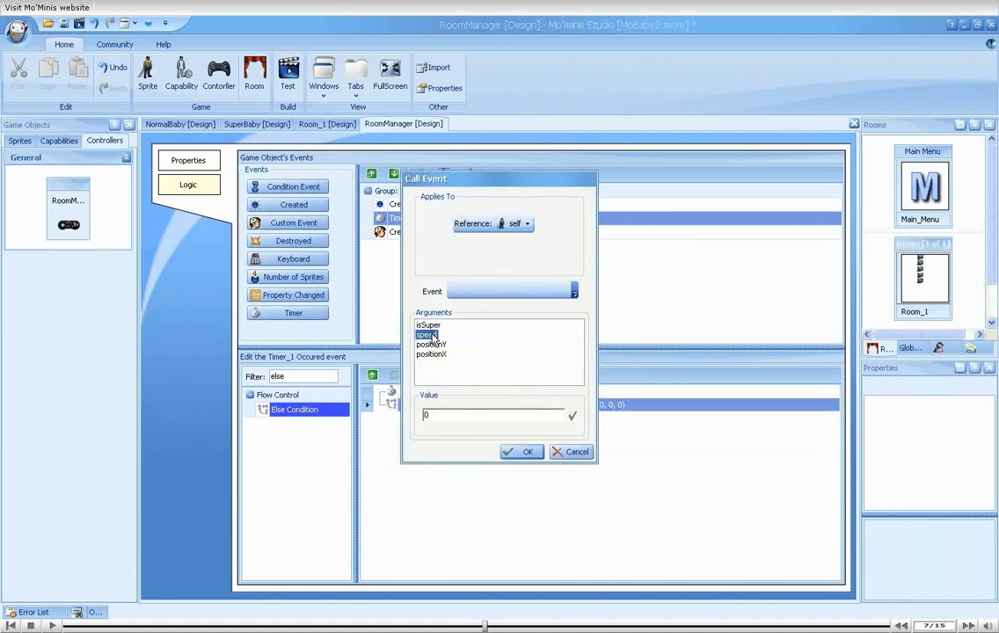
type("rand(30,60")
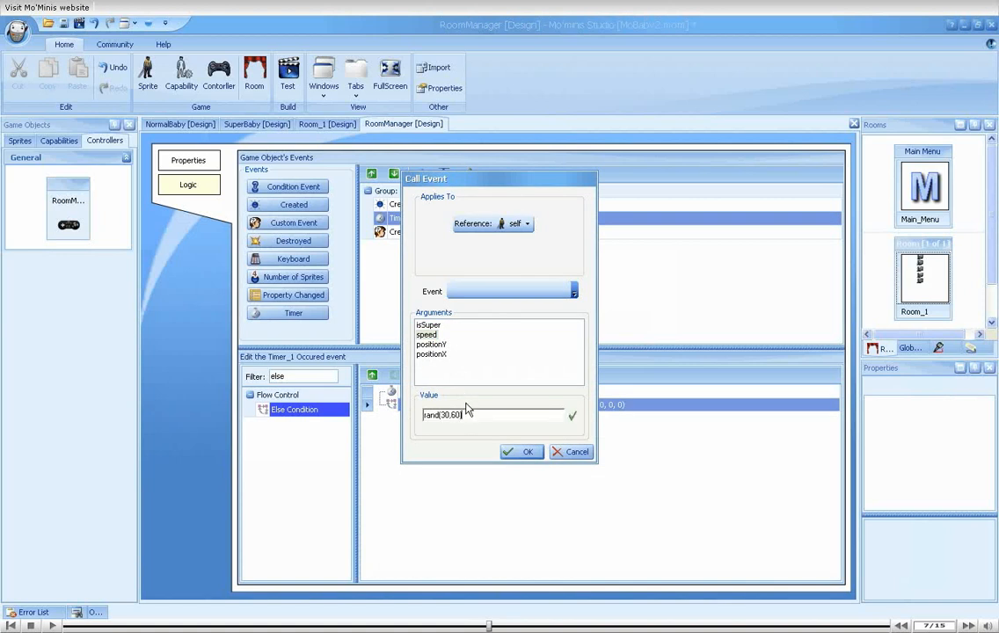
left_click(433, 356)
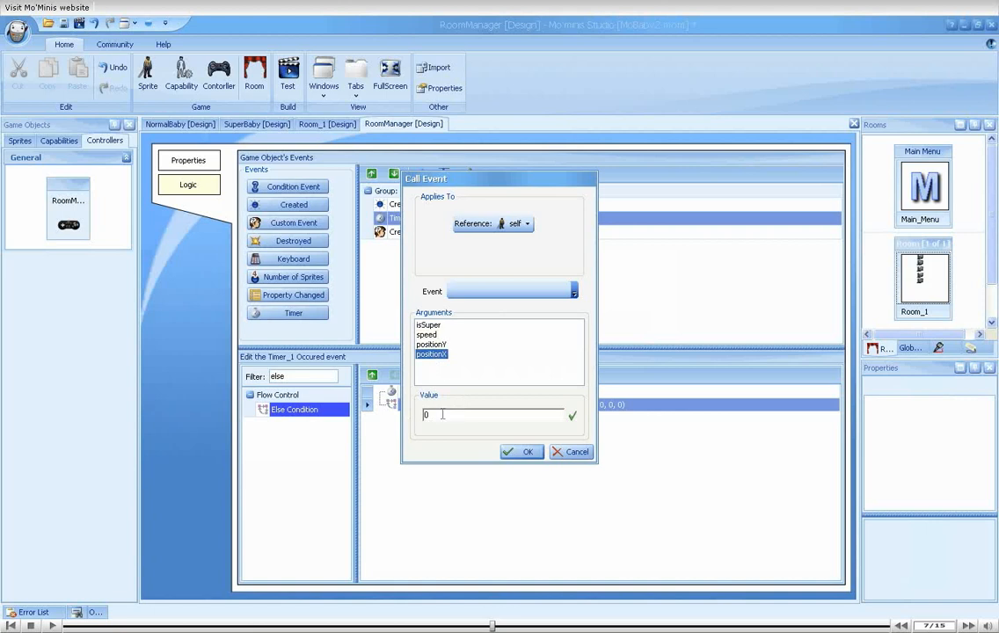
mouse_move(443, 402)
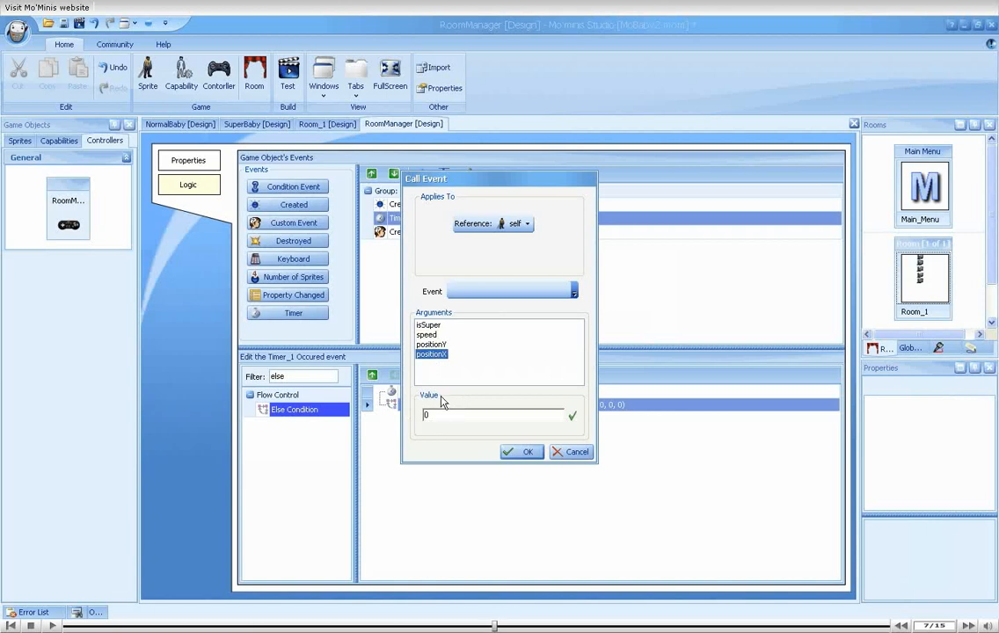
mouse_move(433, 356)
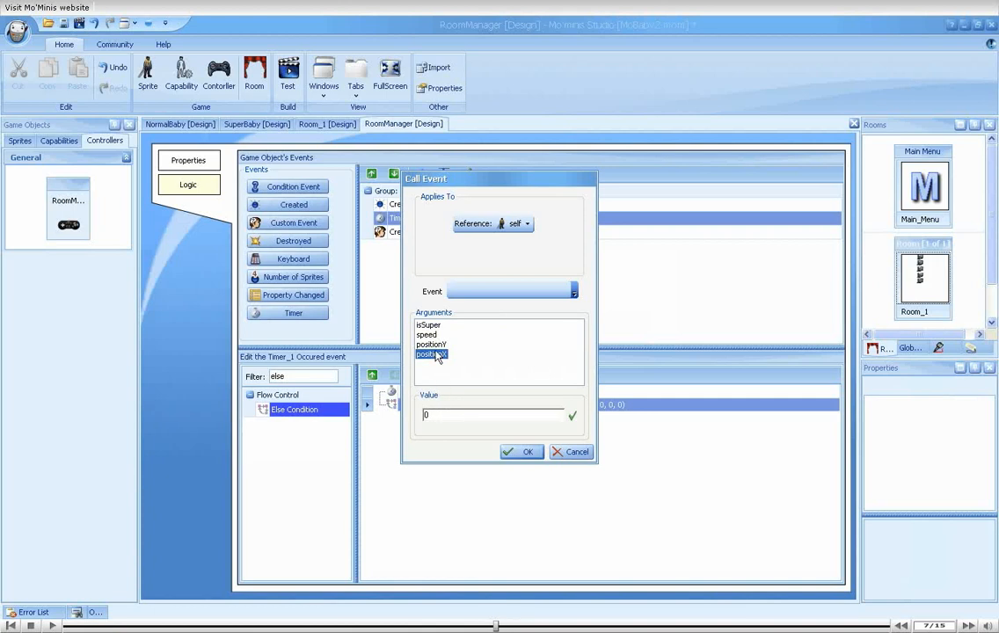
Set the position argument to rand(0,SCREEN_HEIGHT) and confirm it.
left_click(433, 355)
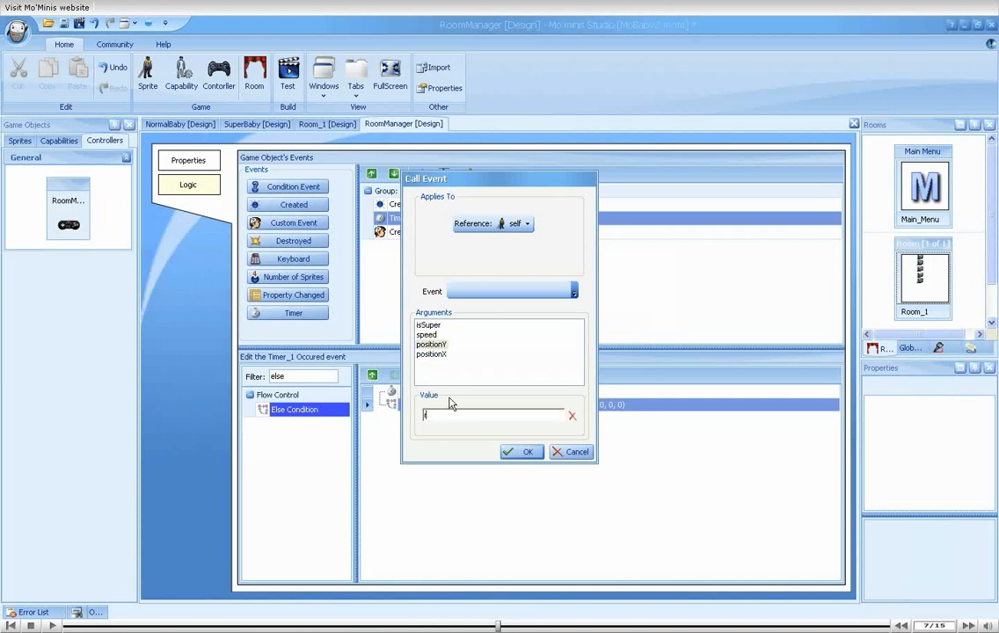
type("rand(0.")
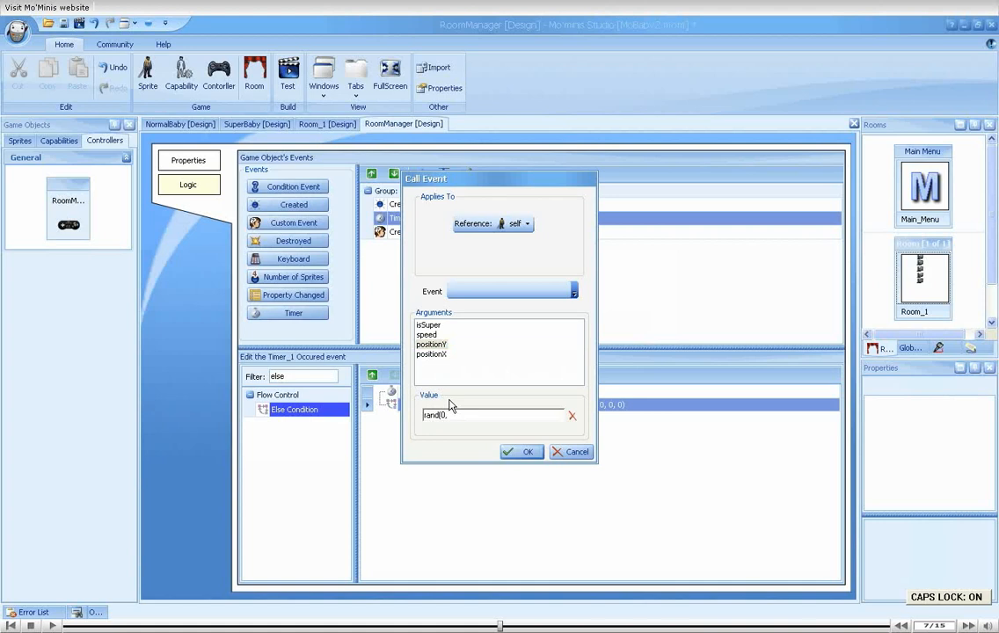
type("SCREEN_HEI")
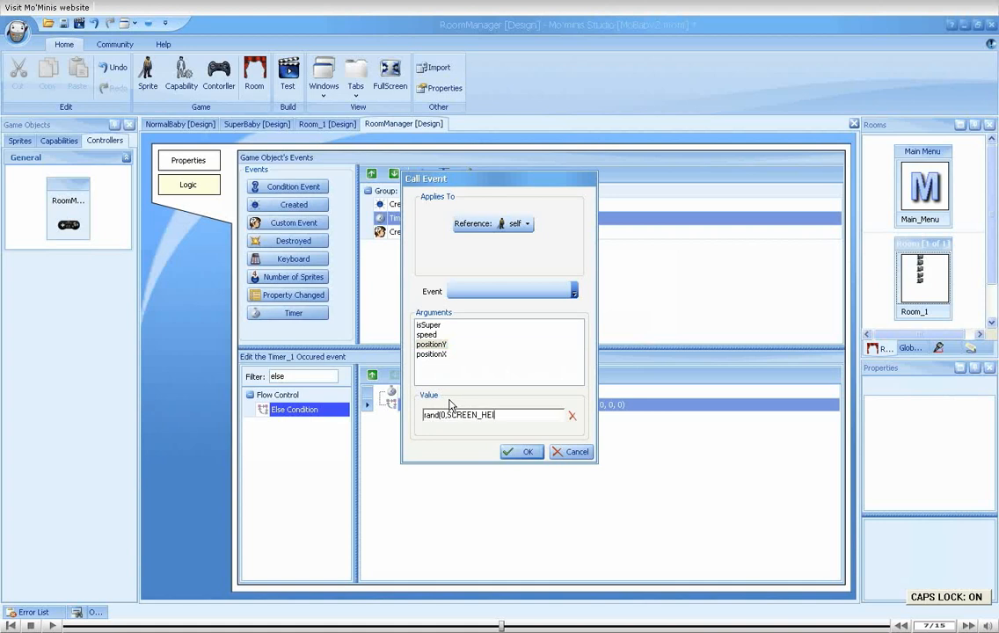
left_click(520, 450)
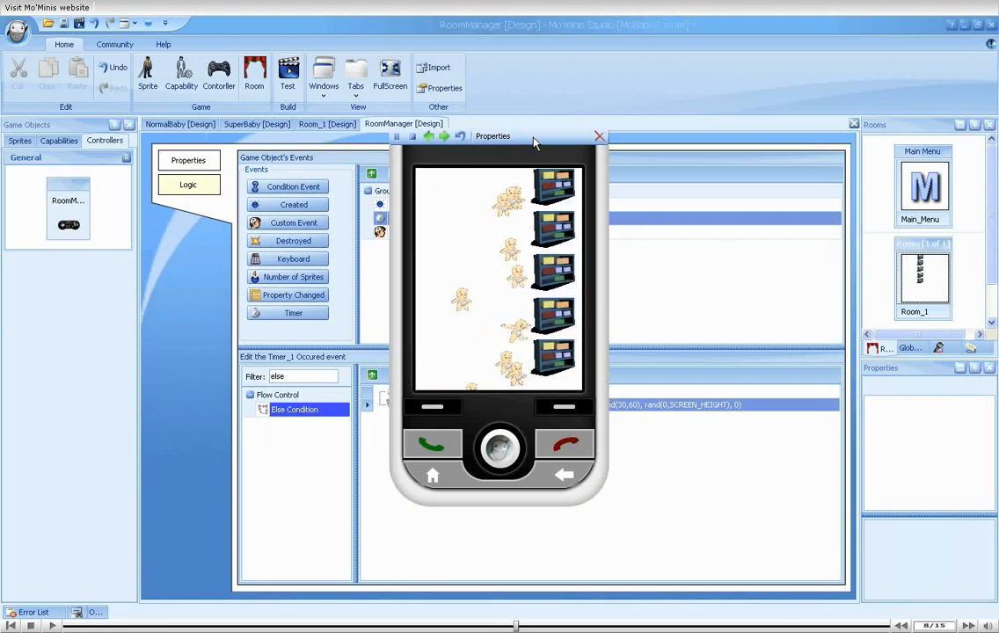
Close the running game preview after watching babies spawn at varied positions.
left_click(600, 137)
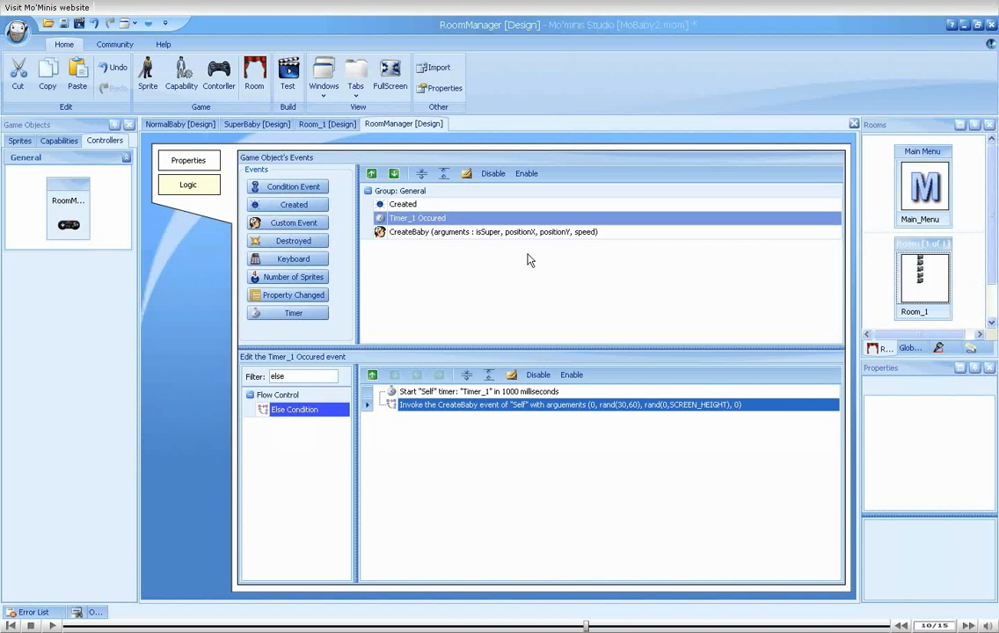
Add a Call Event action to Created that invokes CreateBaby with a SCREEN-based position argument.
left_click(403, 204)
type("c")
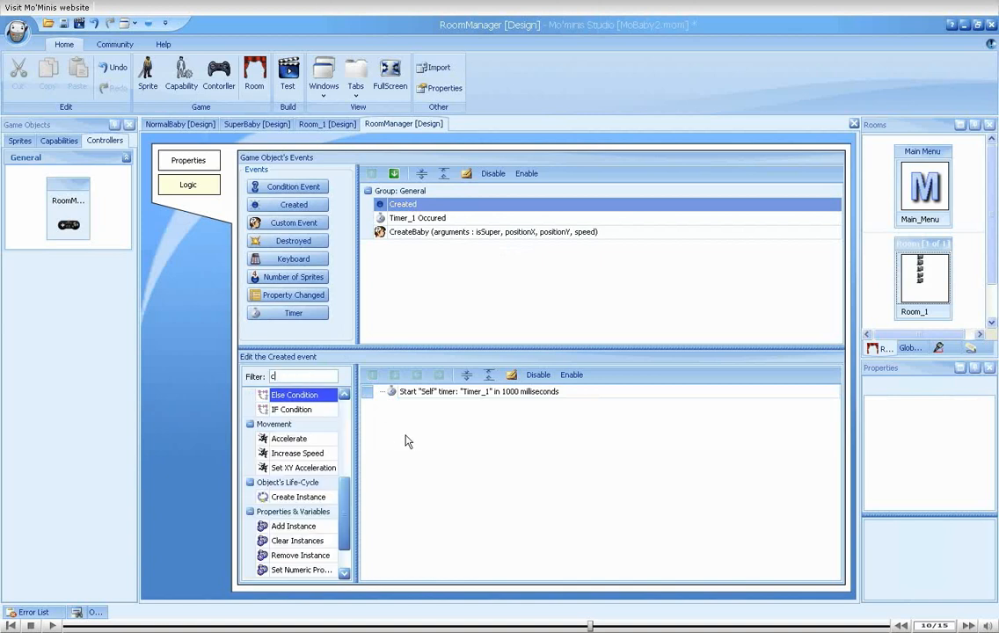
double_click(288, 410)
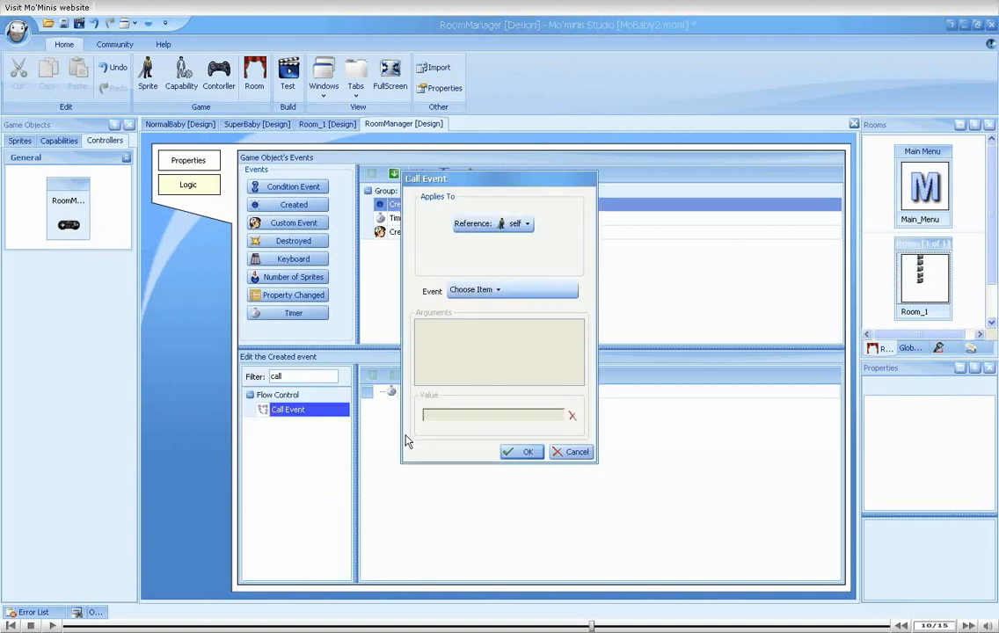
left_click(495, 290)
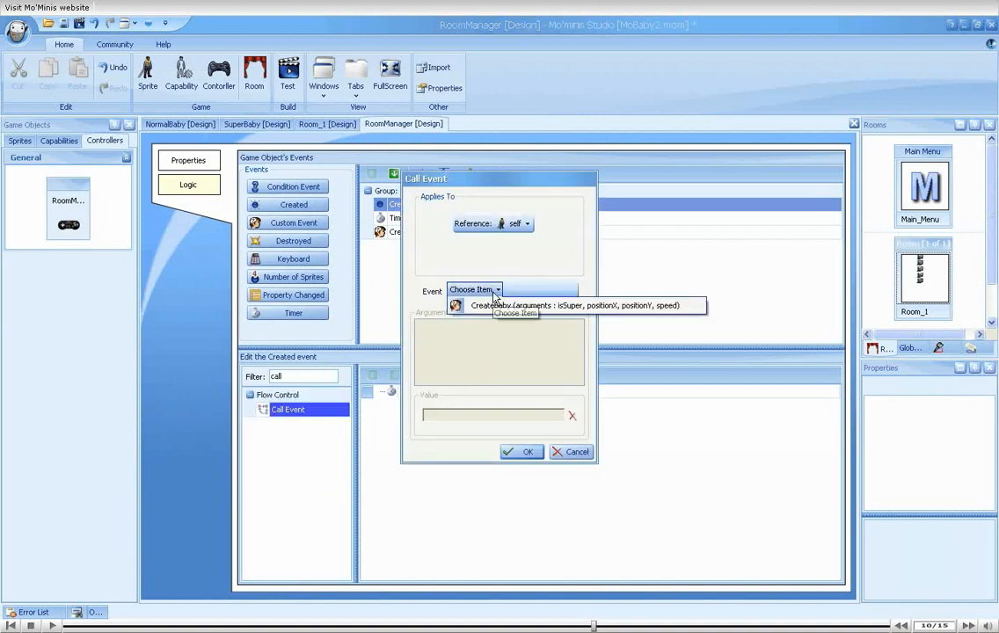
left_click(580, 306)
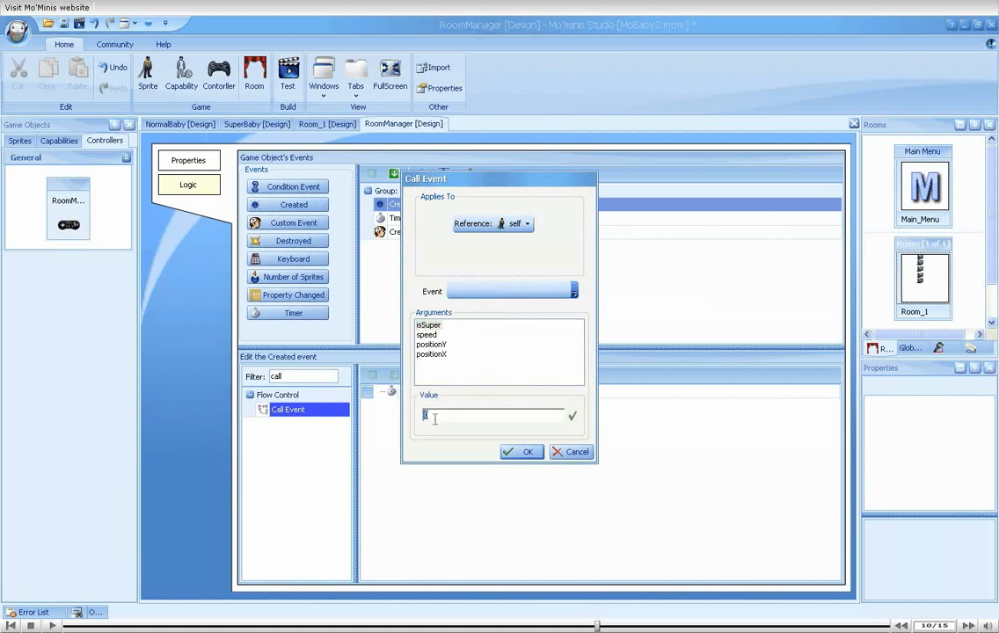
left_click(433, 355)
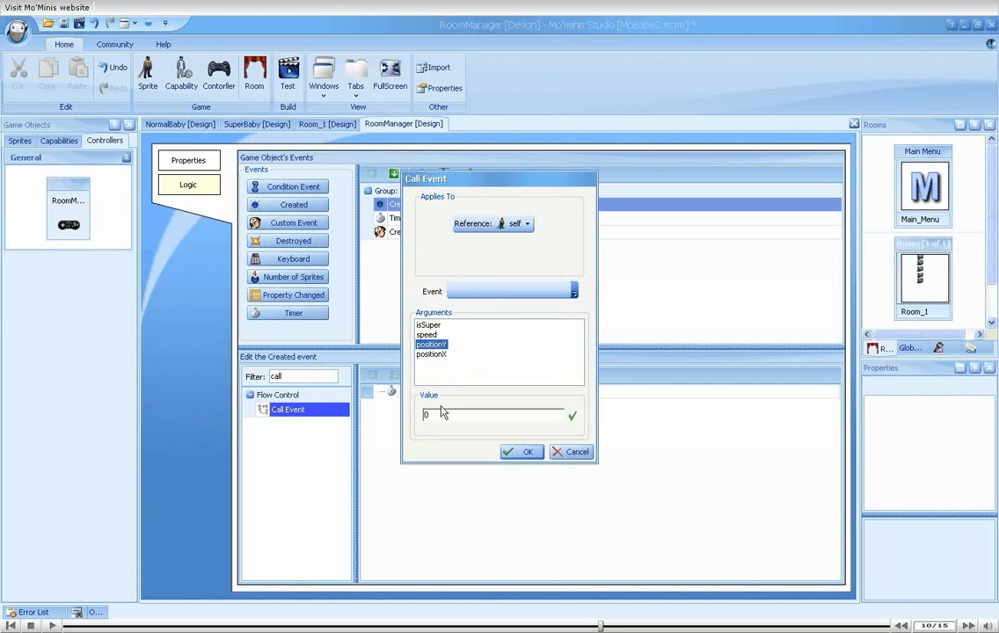
type("SCREEN")
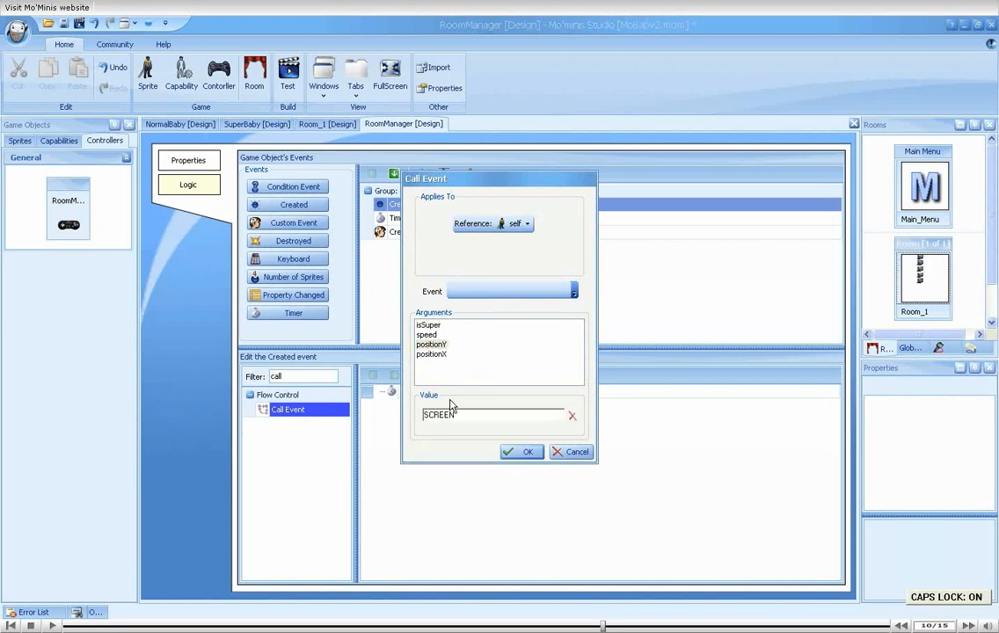
left_click(521, 450)
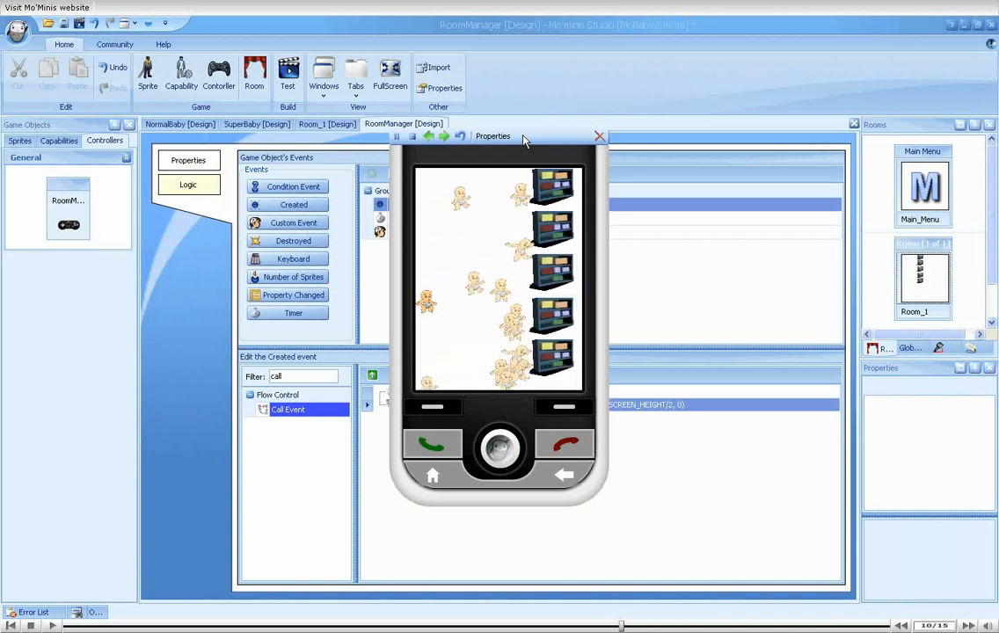
Close the game preview after observing the babies spawning.
left_click(600, 137)
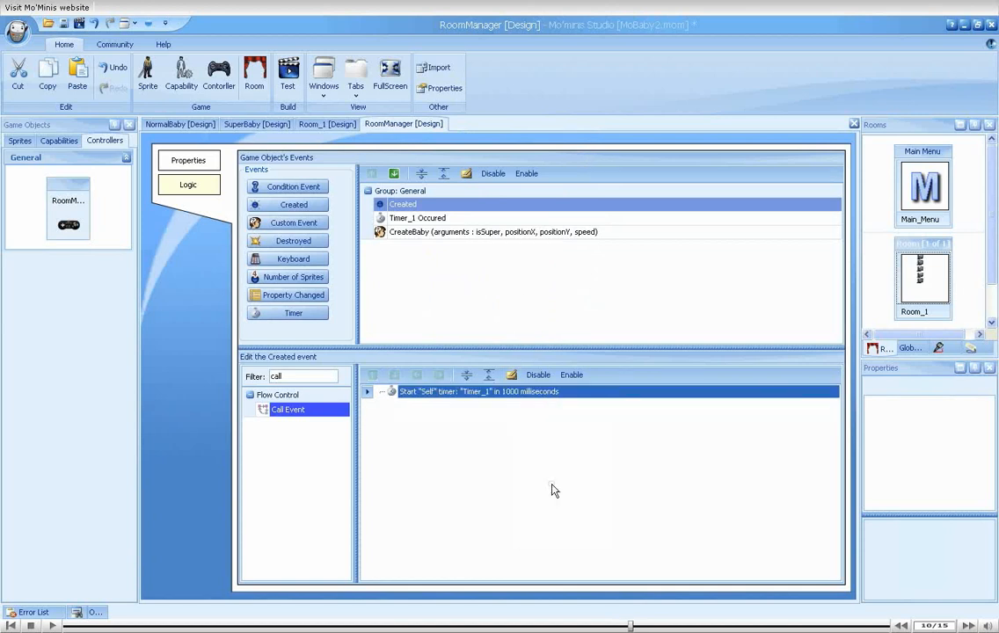
mouse_move(524, 324)
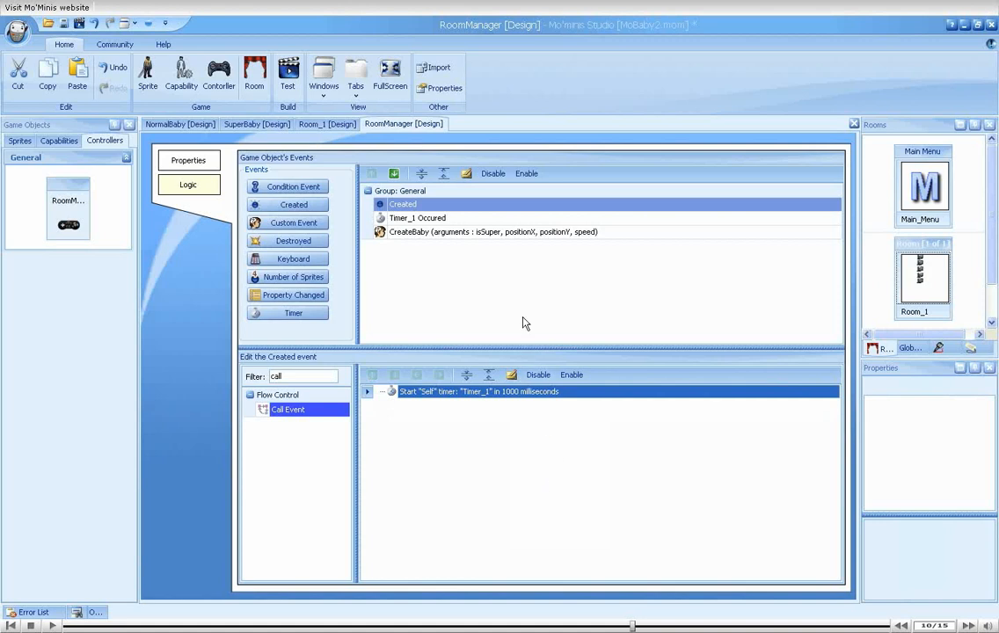
Show the CreateBaby event's actions with its isSuper condition and baby creation branches.
left_click(493, 232)
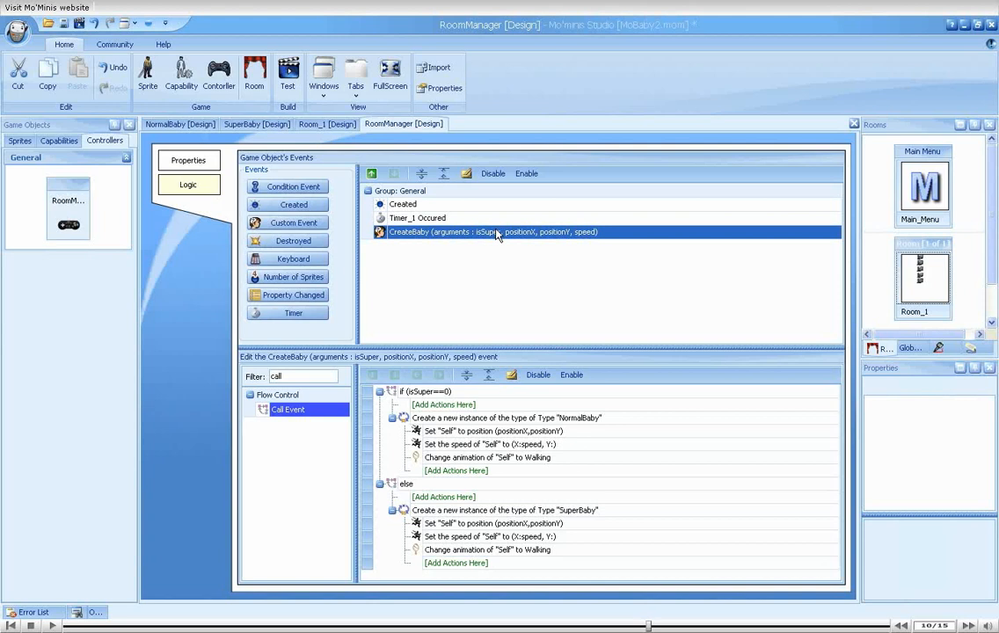
Add a Trace action to CreateBaby that logs "Baby was created!".
type("t")
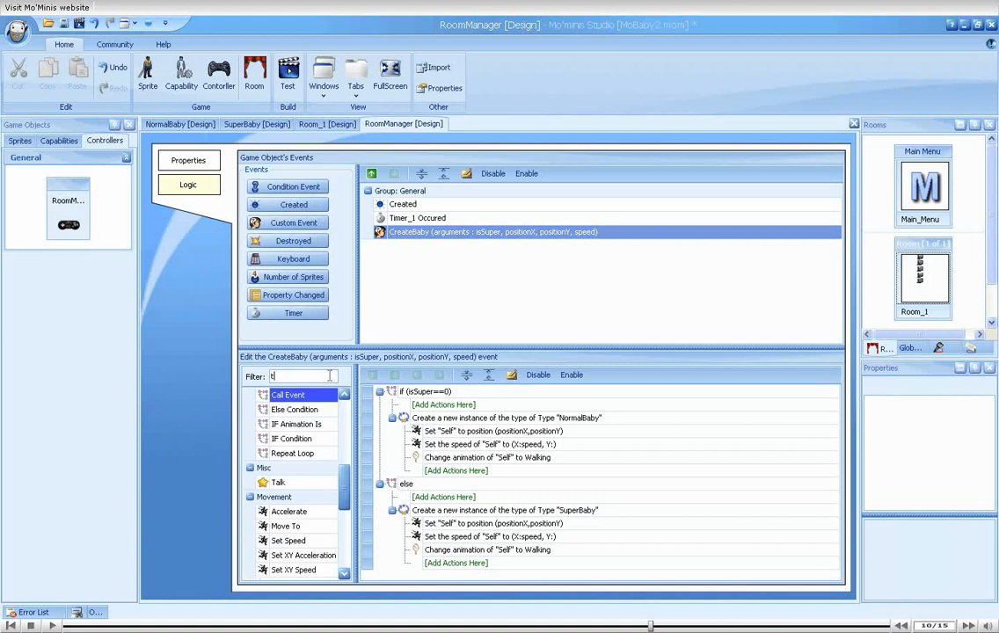
double_click(281, 410)
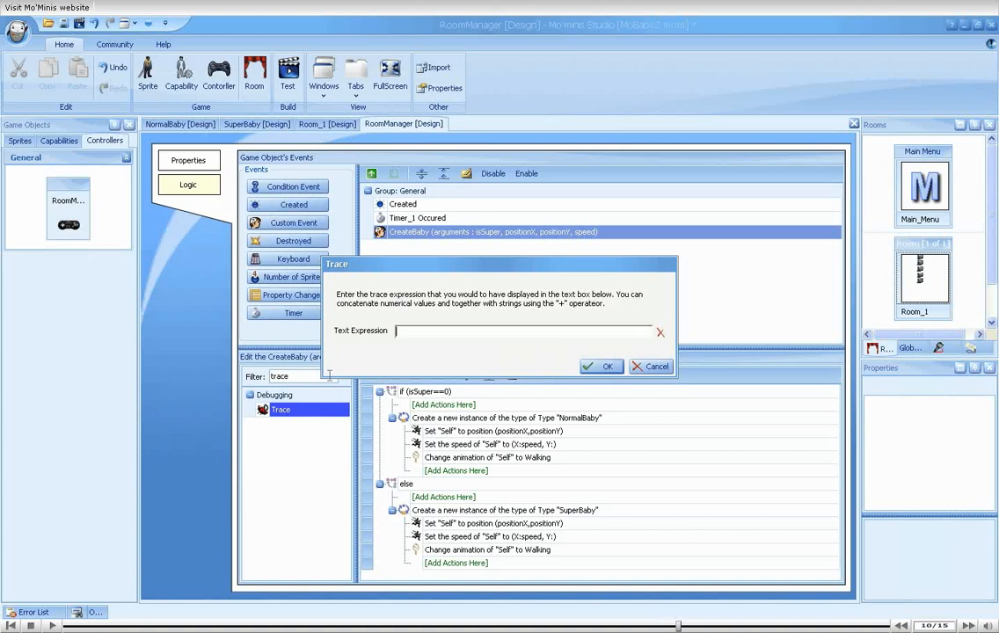
type("\"Baby was created!")
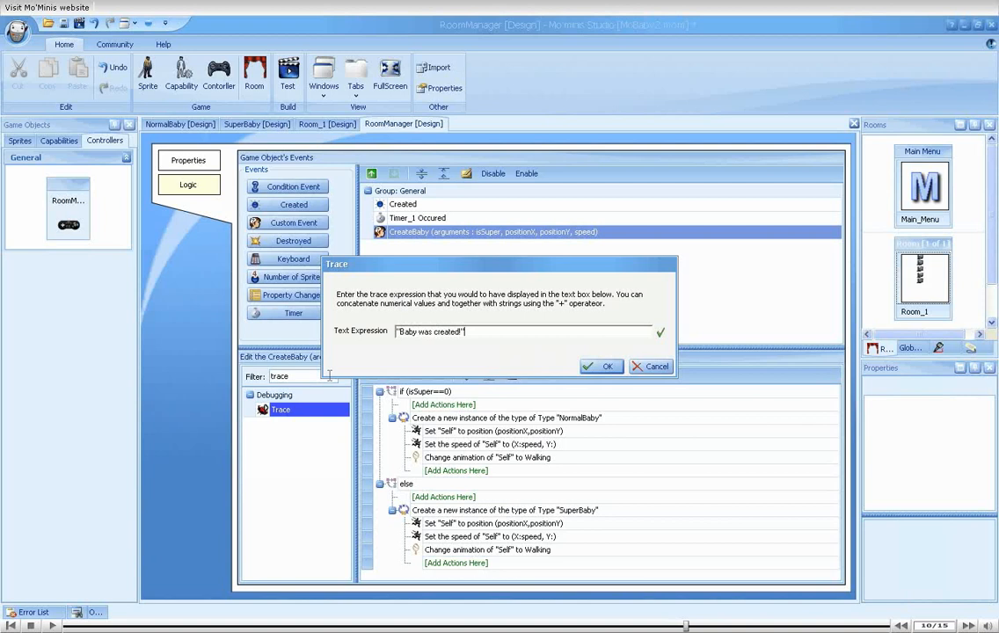
left_click(601, 366)
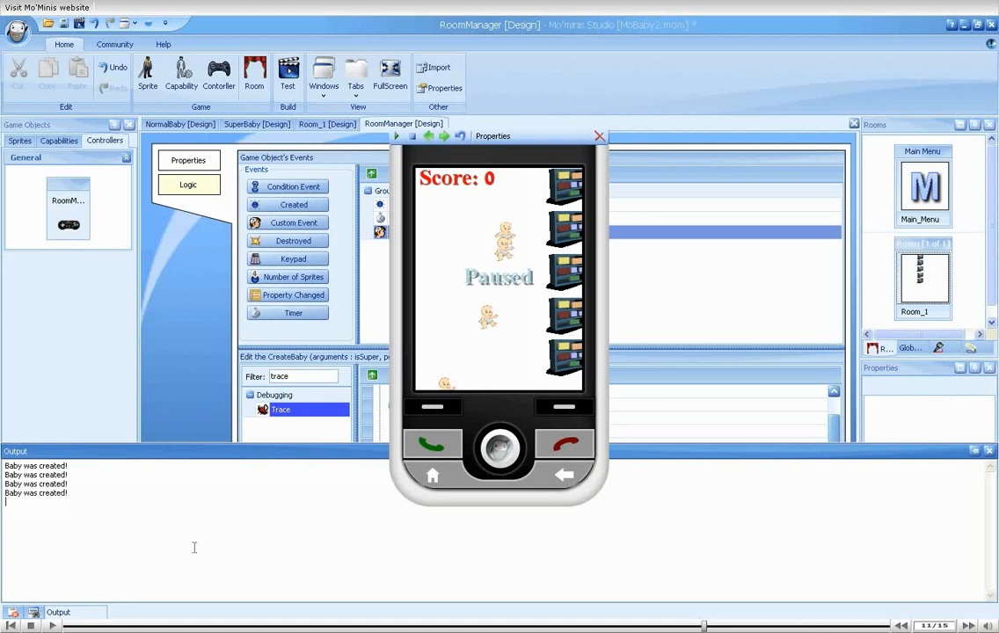
mouse_move(554, 144)
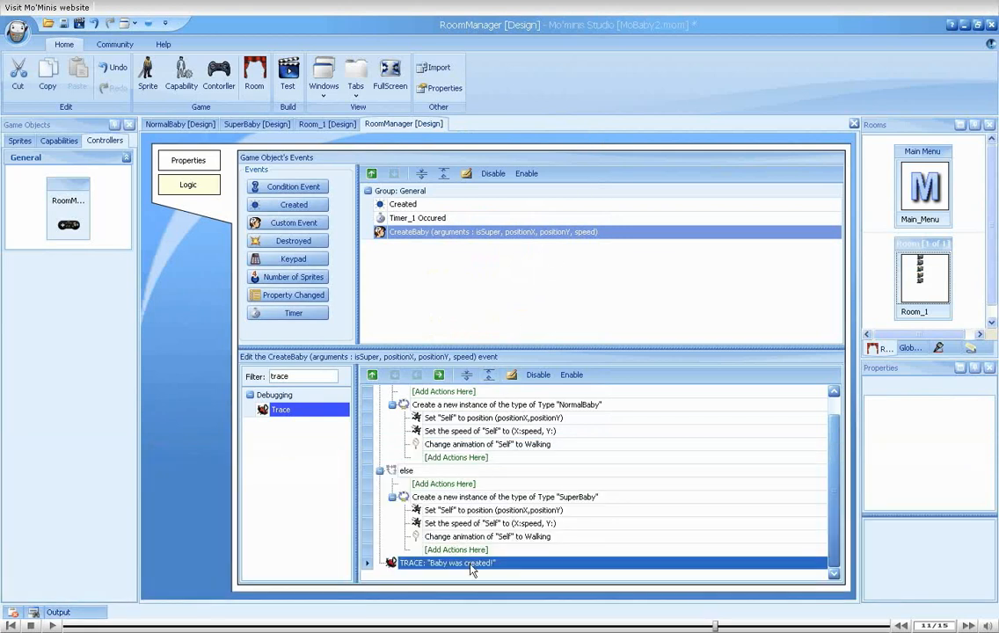
Extend the trace message to concatenate isSuper, positionX, positionY and speed values.
double_click(448, 562)
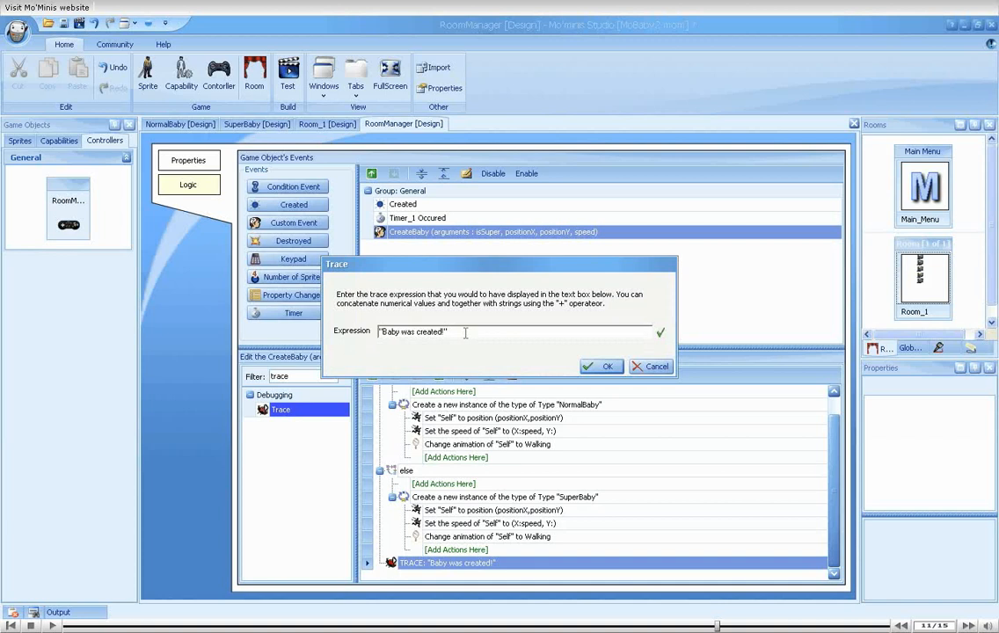
type("isSuper -")
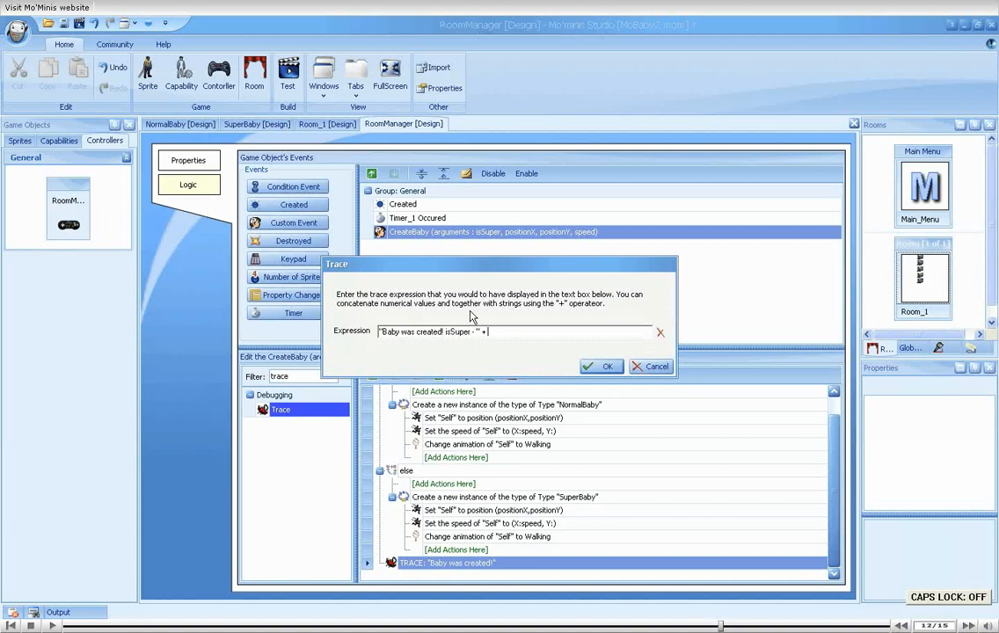
type("isSuper + '")
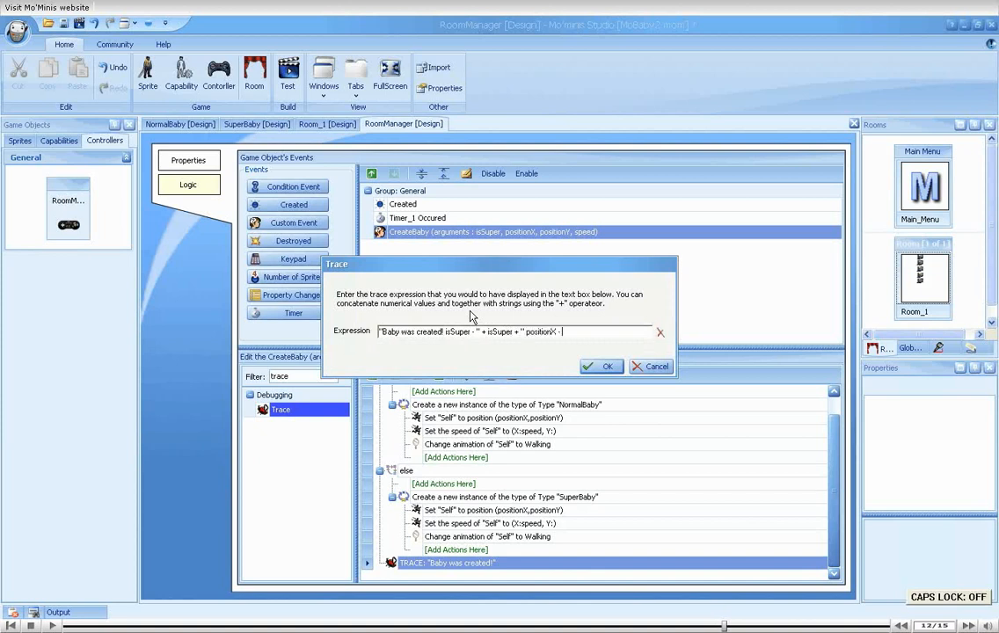
type("+ positionX + ' positionY - ' + positionY + ' speed - ' + s")
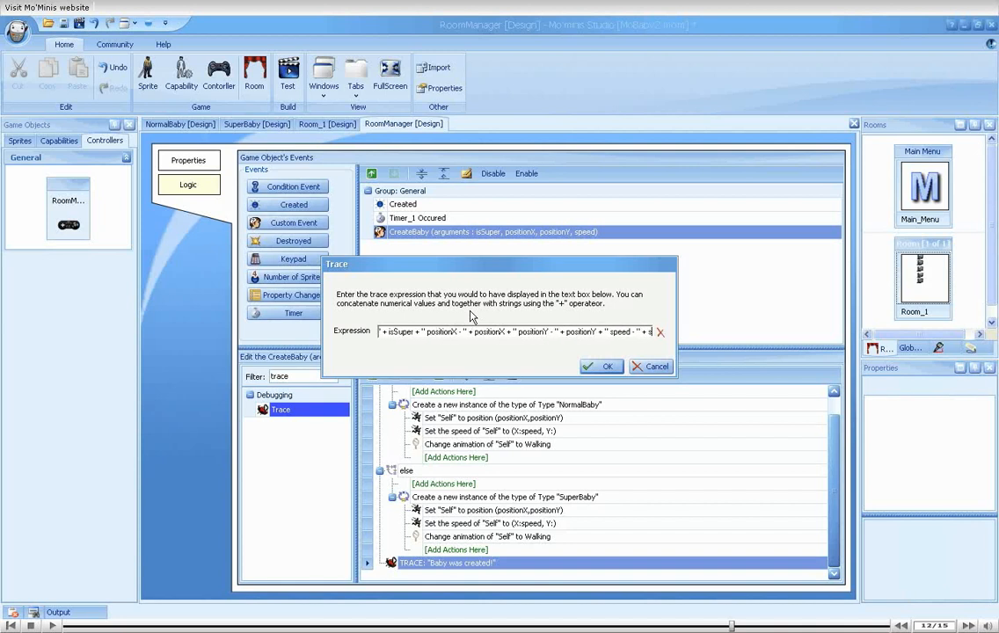
left_click(601, 367)
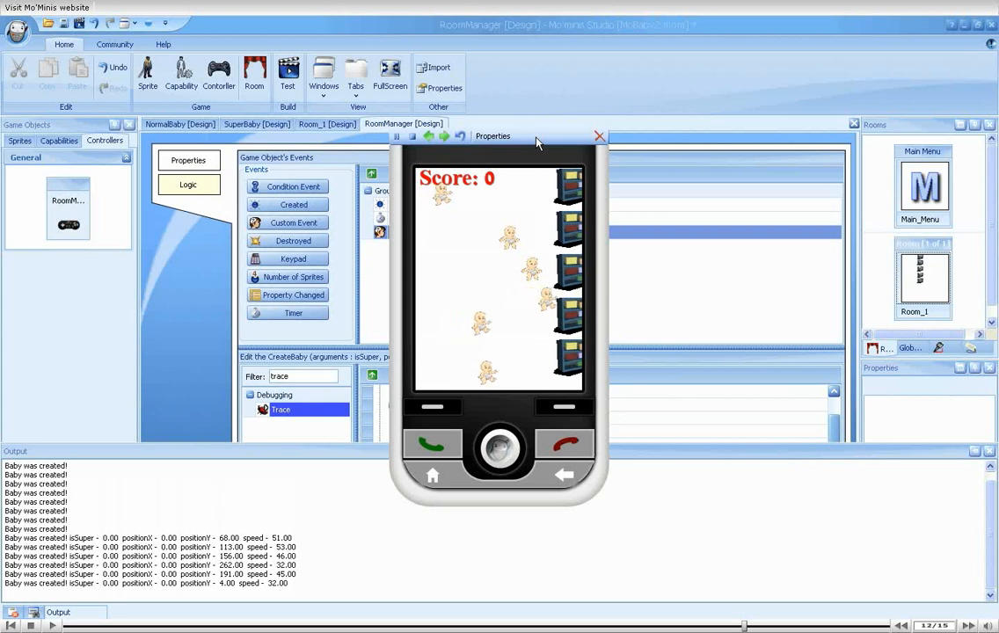
left_click(599, 137)
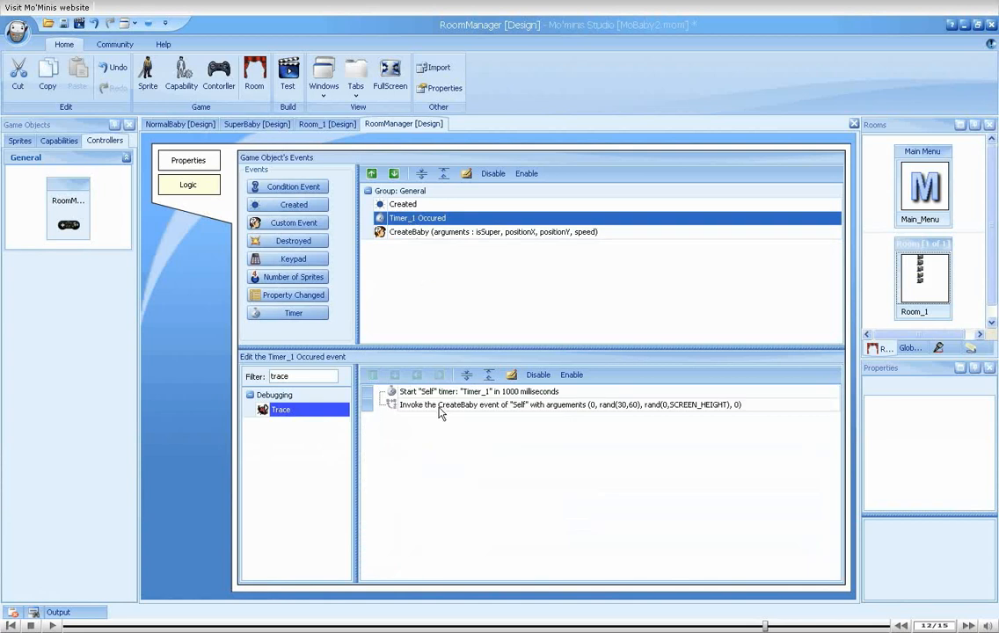
Set the isSuper argument of Timer_1's CreateBaby call to rand(0,1).
double_click(569, 405)
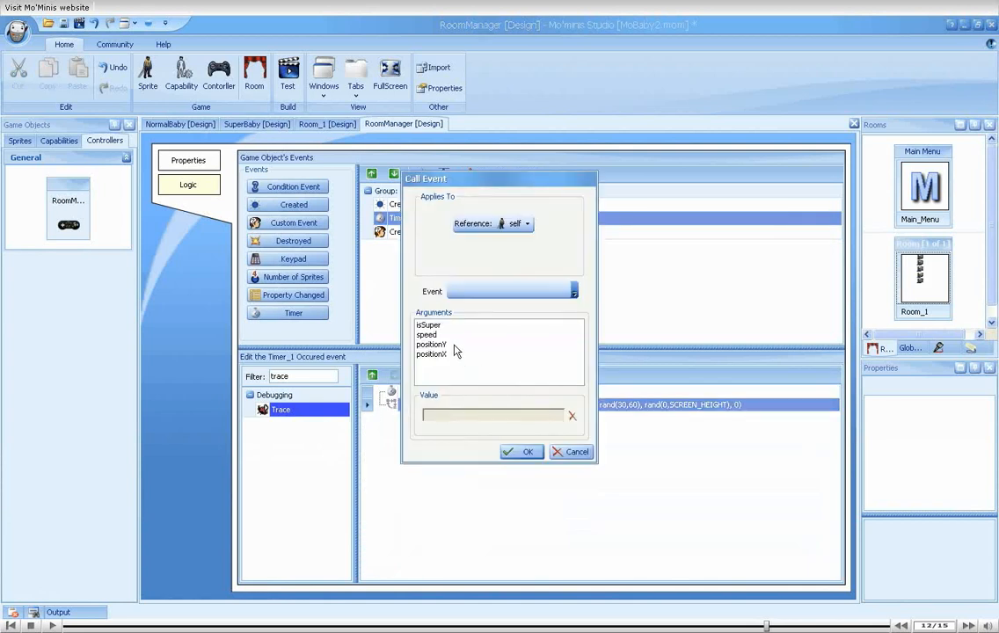
left_click(429, 323)
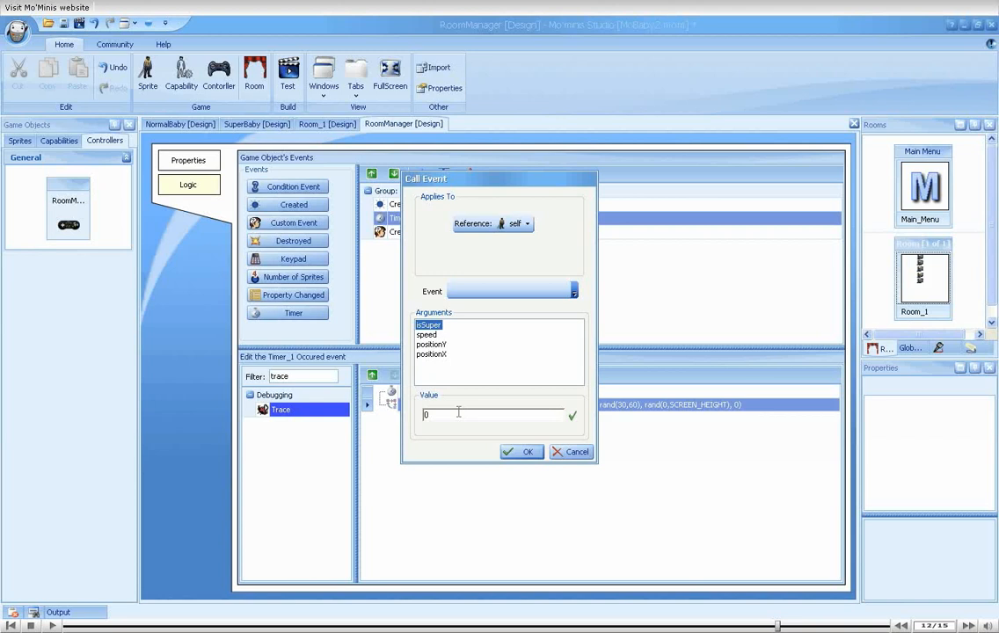
type("rand")
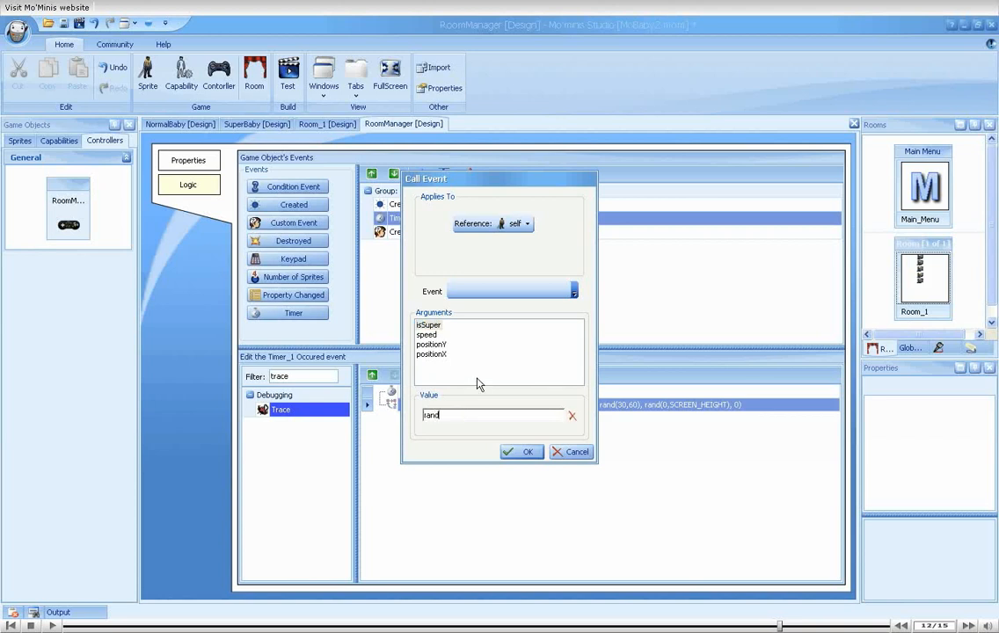
left_click(520, 450)
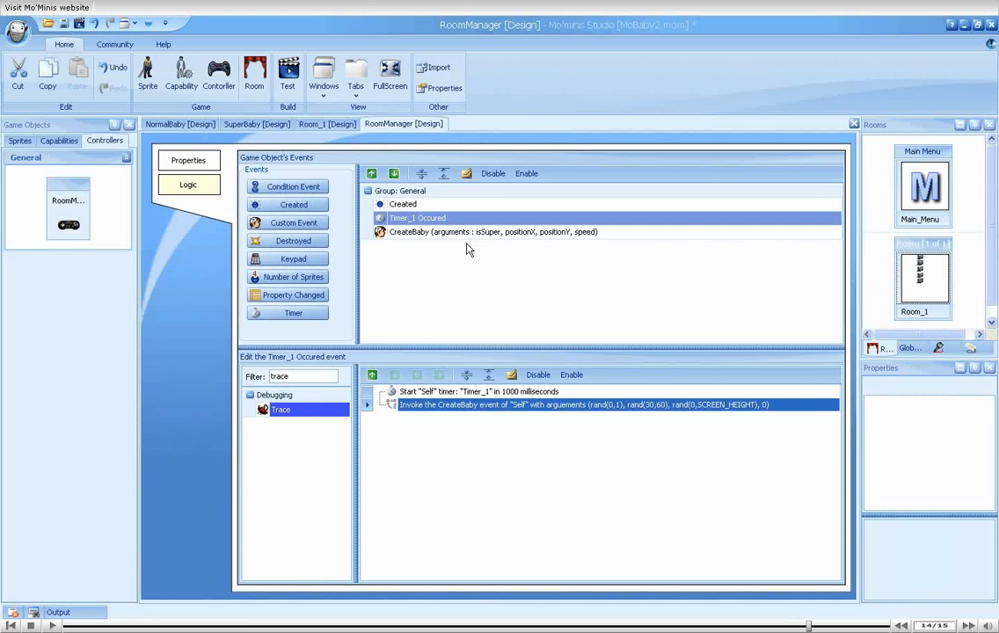
mouse_move(192, 181)
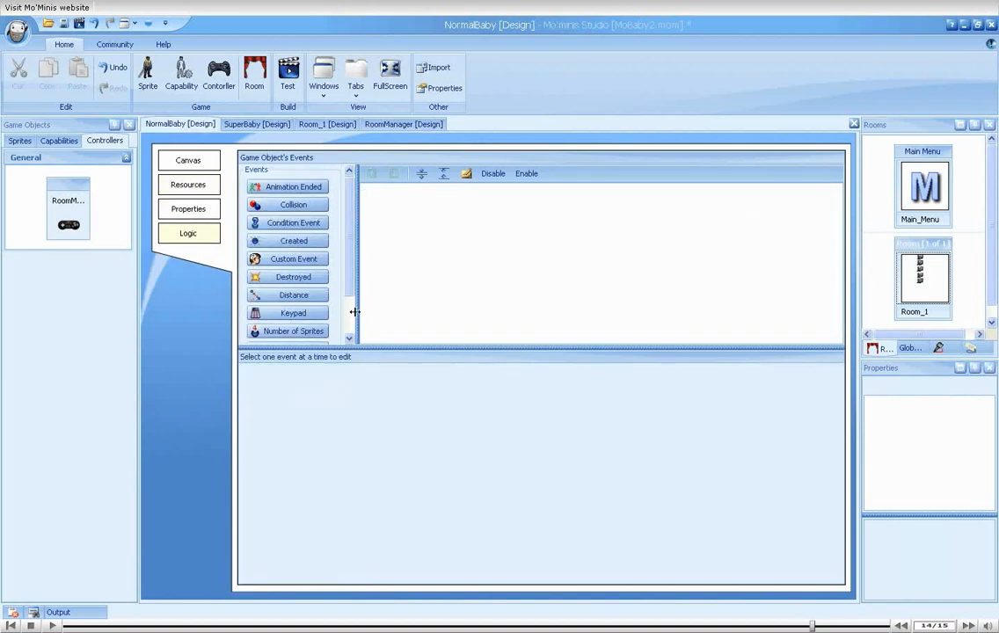
Add a NormalBaby event firing after it leaves the right side of the screen that destroys itself.
left_click(293, 296)
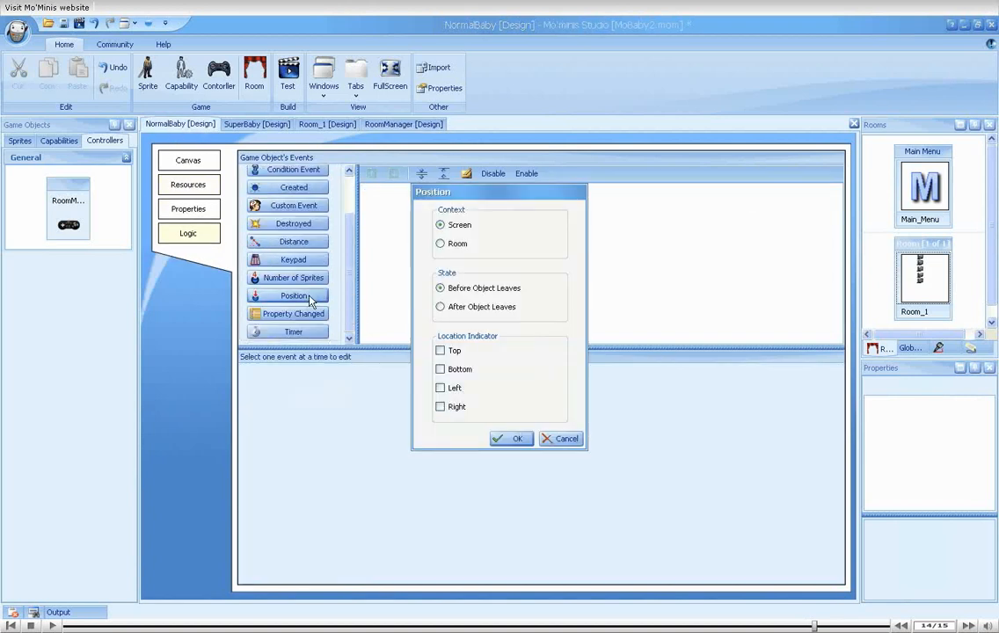
left_click(440, 406)
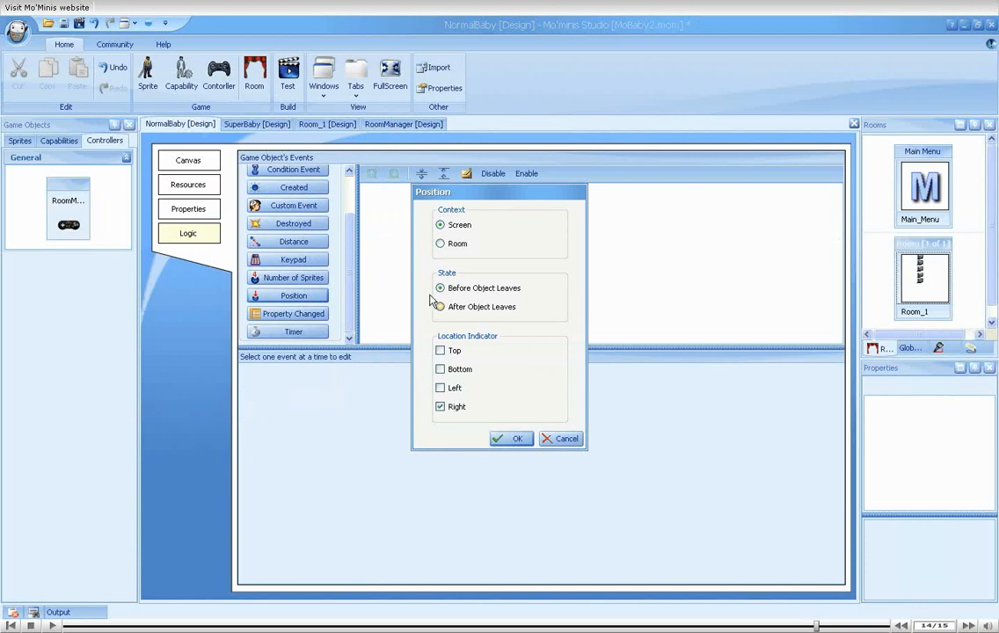
left_click(509, 438)
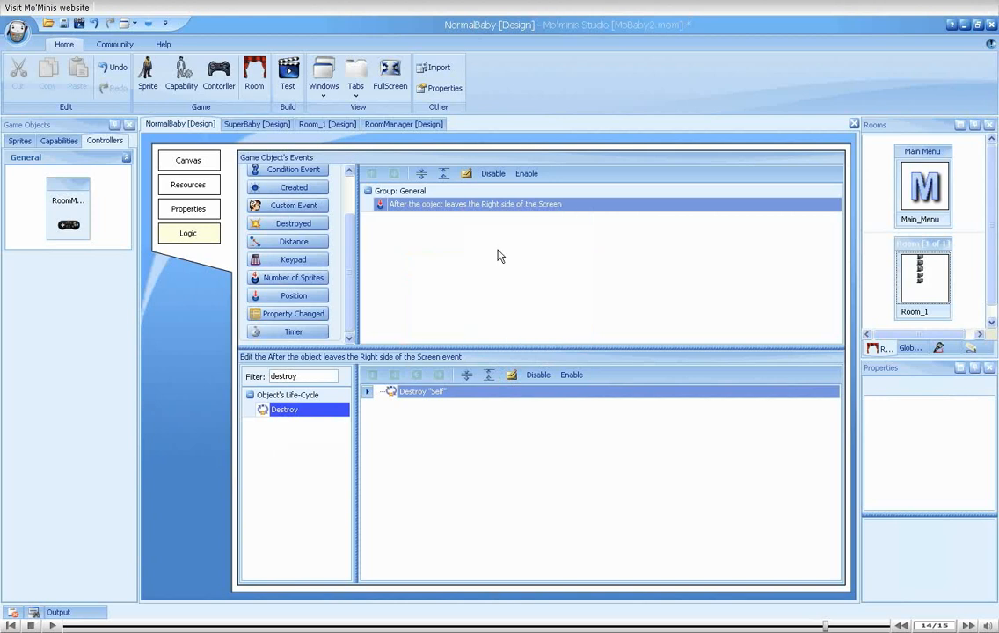
left_click(256, 123)
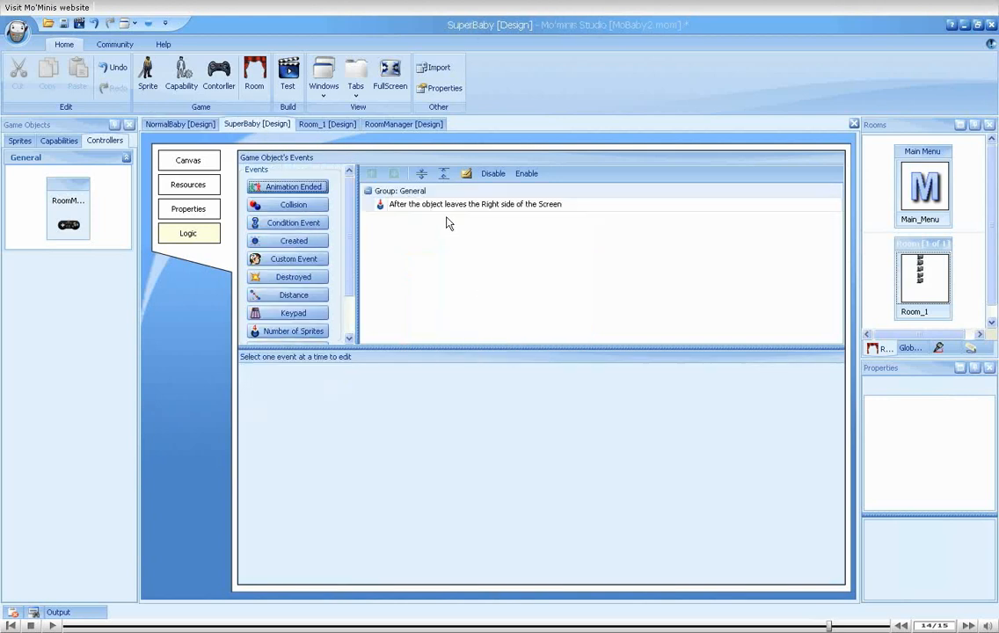
Give SuperBaby's leaves-right-side-of-screen event a Destroy "Self" action.
left_click(473, 204)
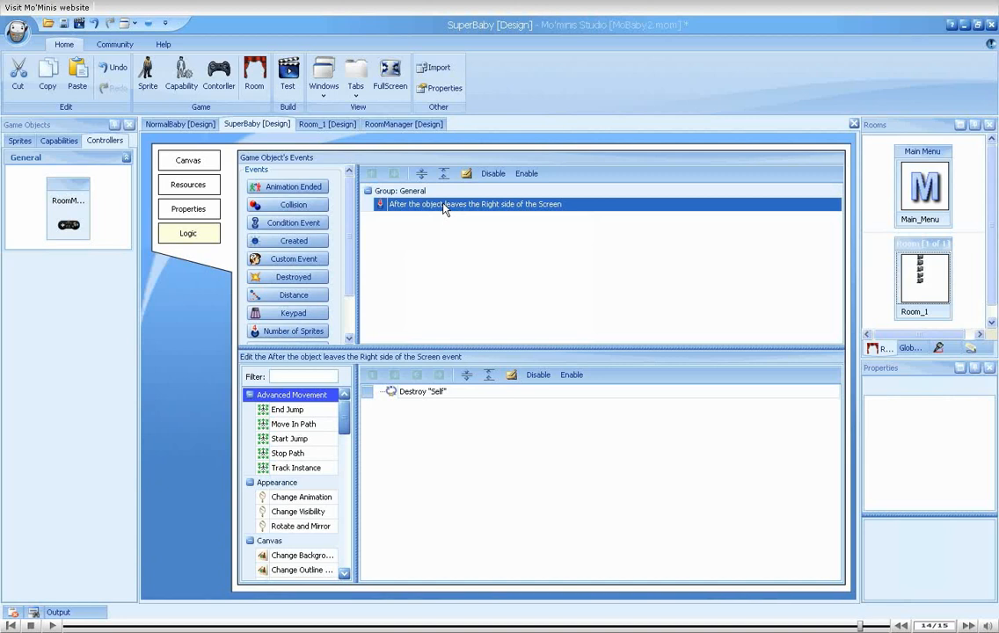
mouse_move(454, 290)
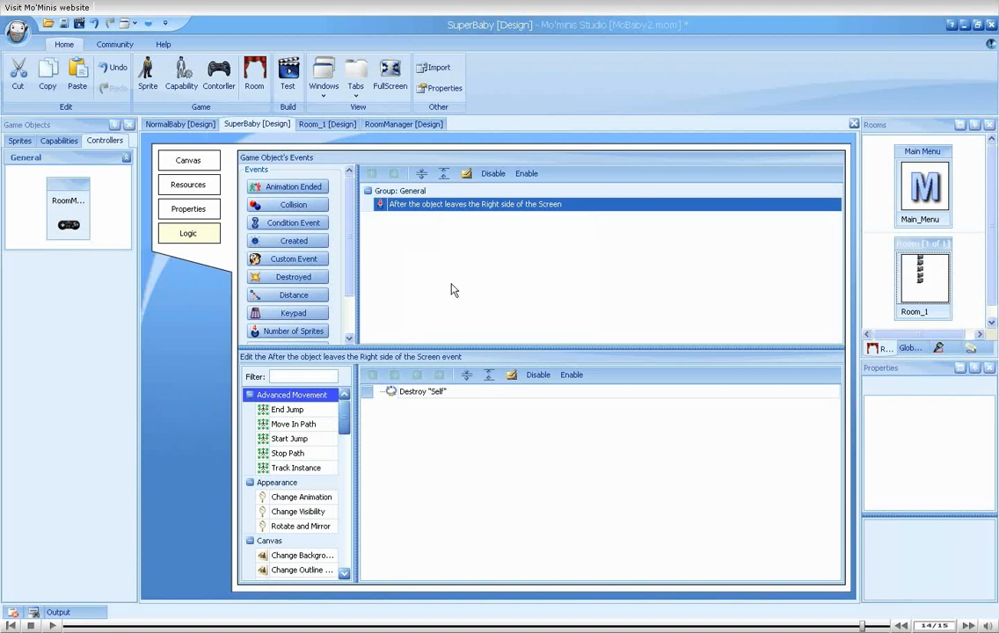
left_click(422, 390)
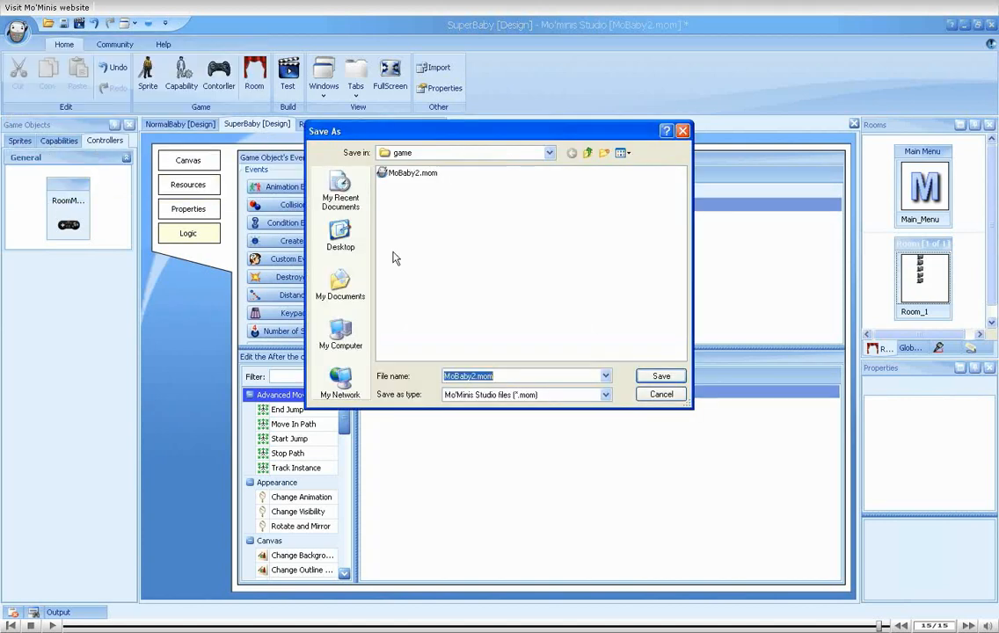
Save the project under the new file name MoBaby3.
type("MoBaby3")
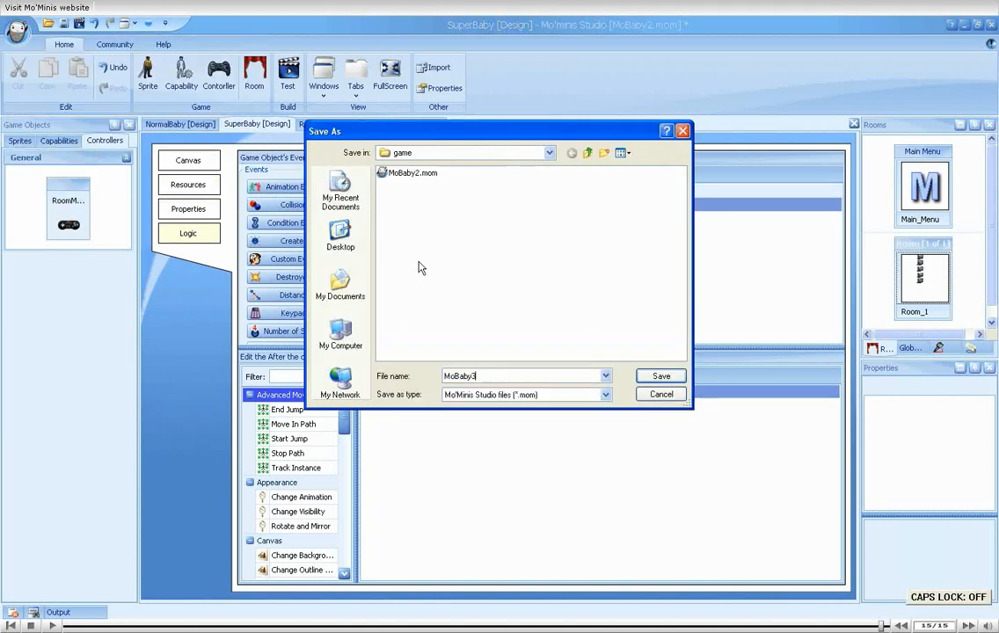
left_click(662, 376)
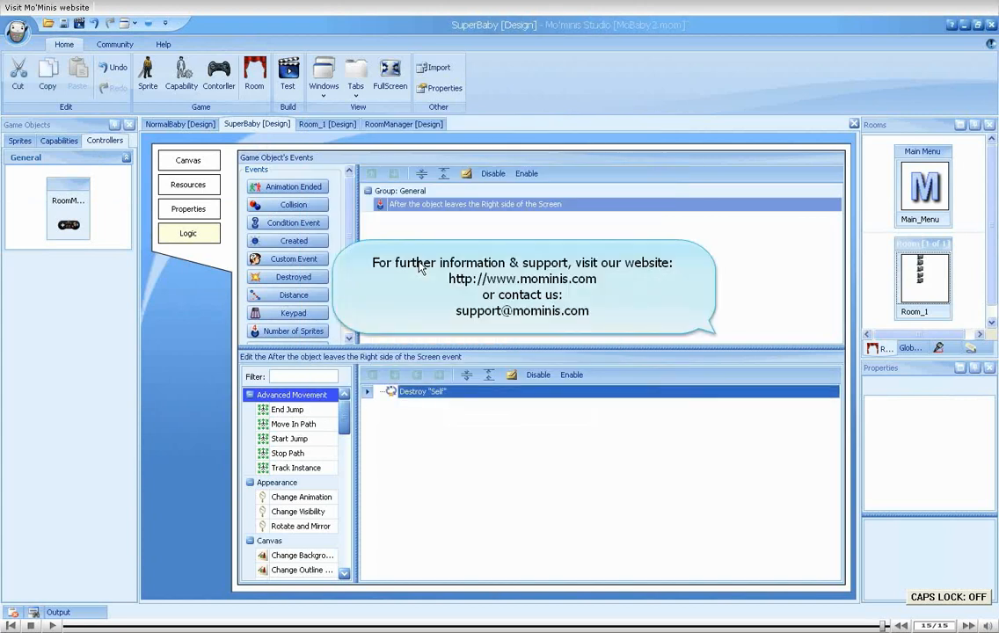